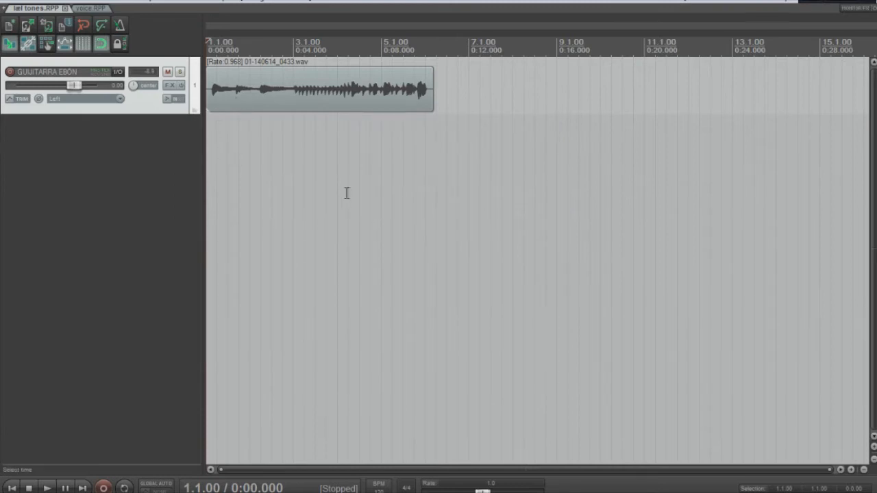
Launch Windows Explorer from the taskbar onto Local Disk (C:)
left_click(47, 487)
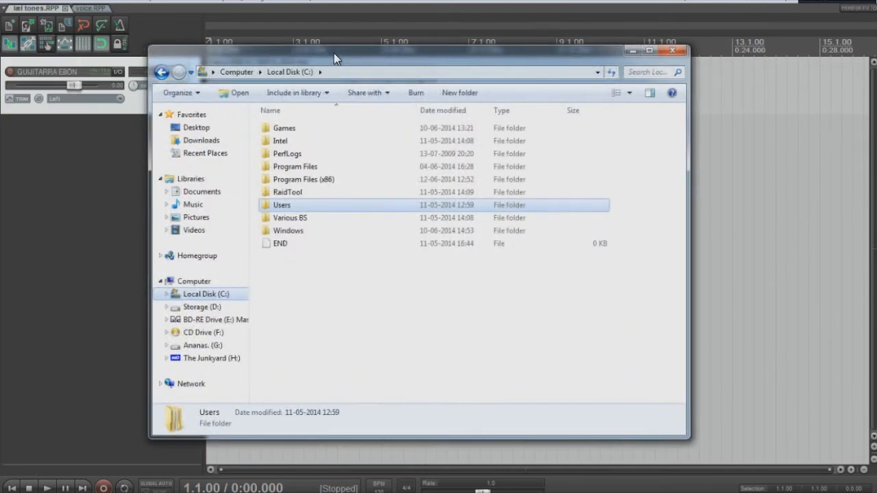
Browse into Program Files \ REAPER (x64) \ Plugins \ FX
double_click(295, 167)
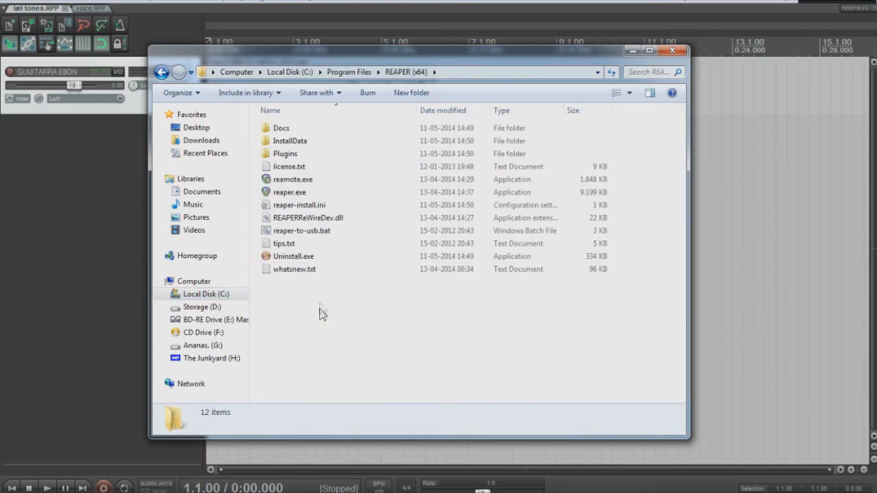
mouse_move(348, 71)
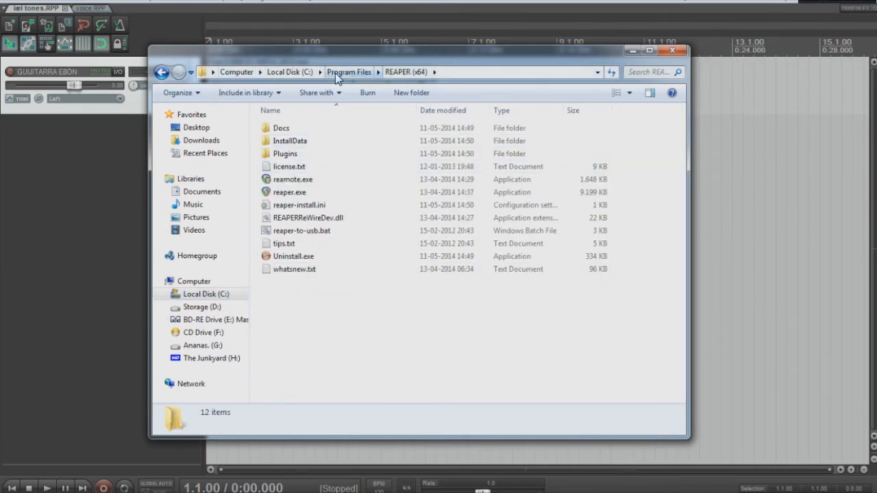
double_click(287, 154)
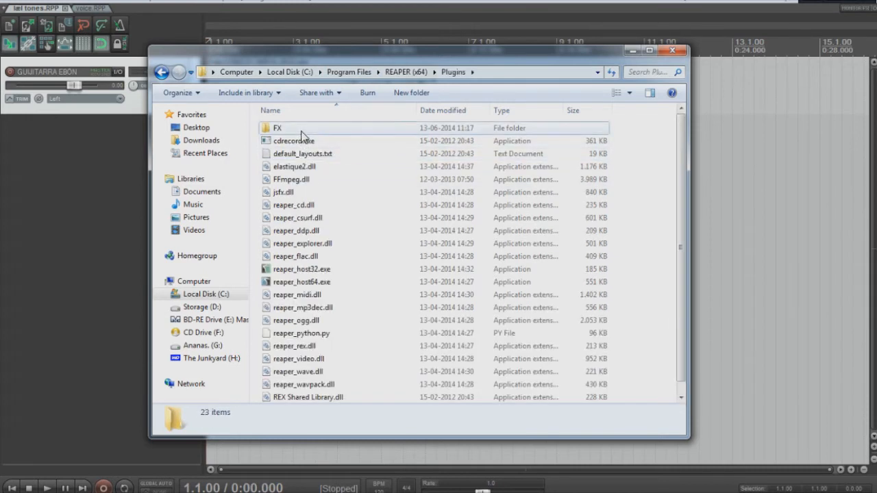
double_click(275, 128)
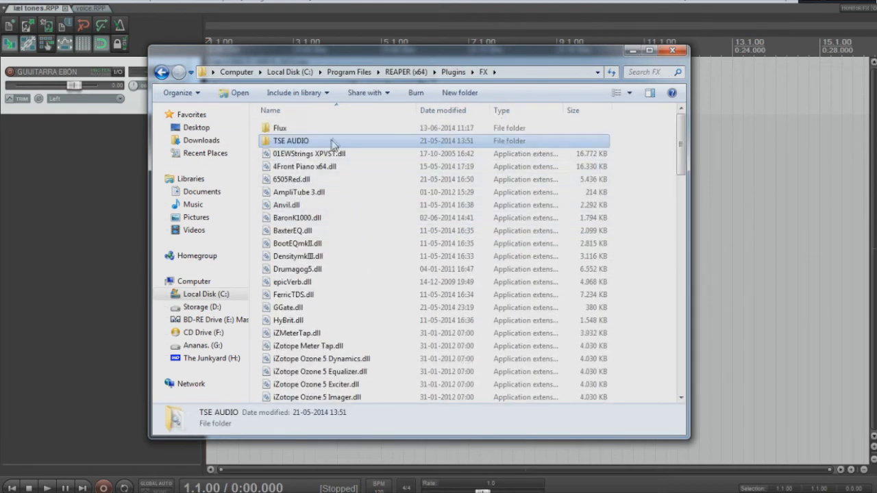
Check the 6505Red.dll plugin file in the FX folder, then close Explorer
left_click(290, 178)
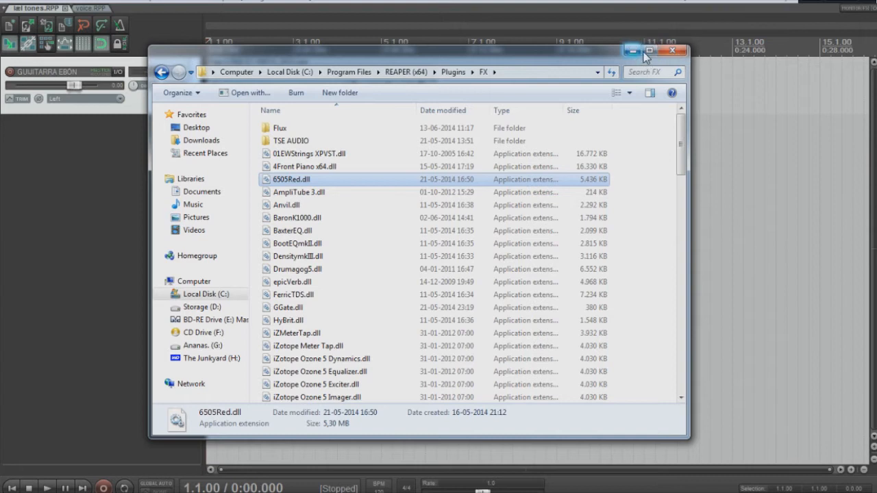
scroll("down", 3)
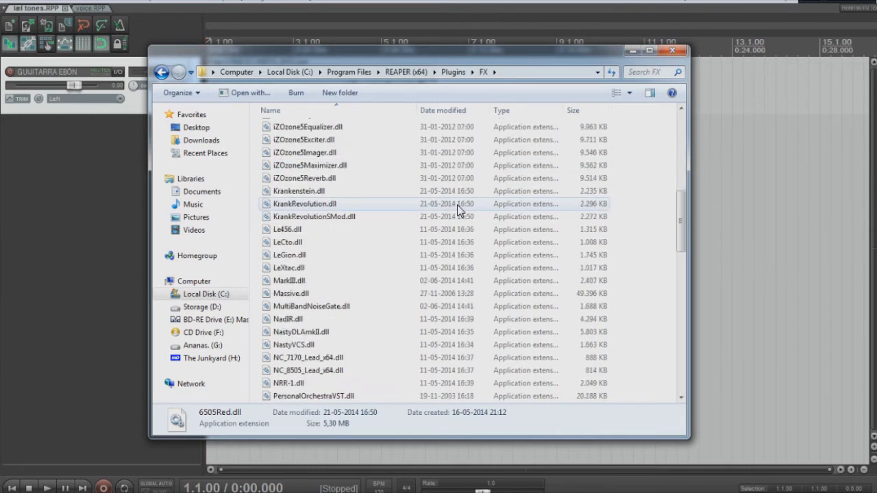
left_click(674, 50)
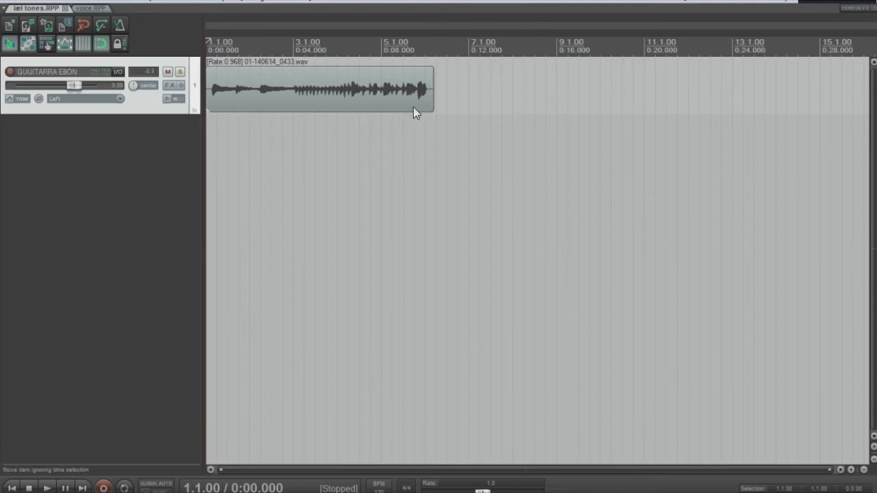
mouse_move(263, 109)
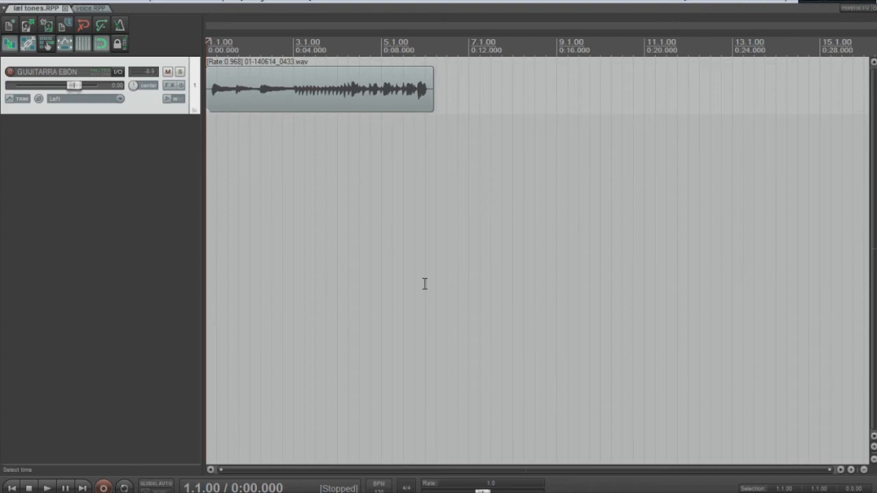
mouse_move(274, 239)
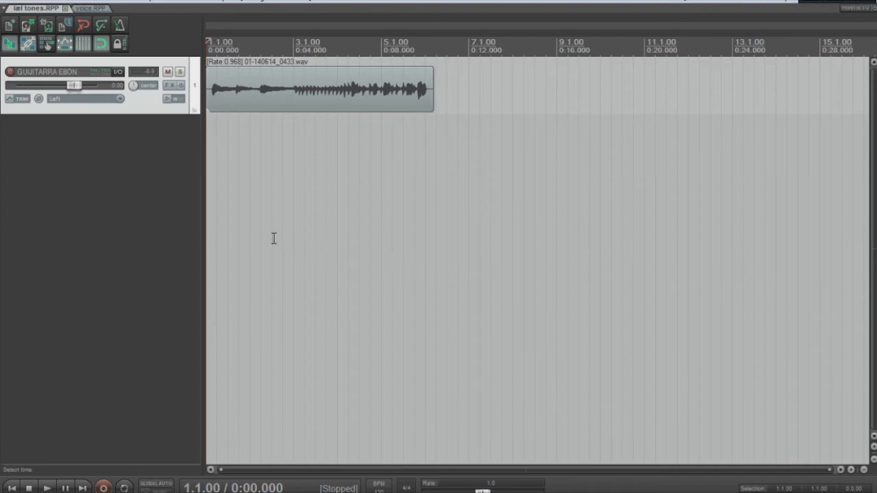
mouse_move(214, 167)
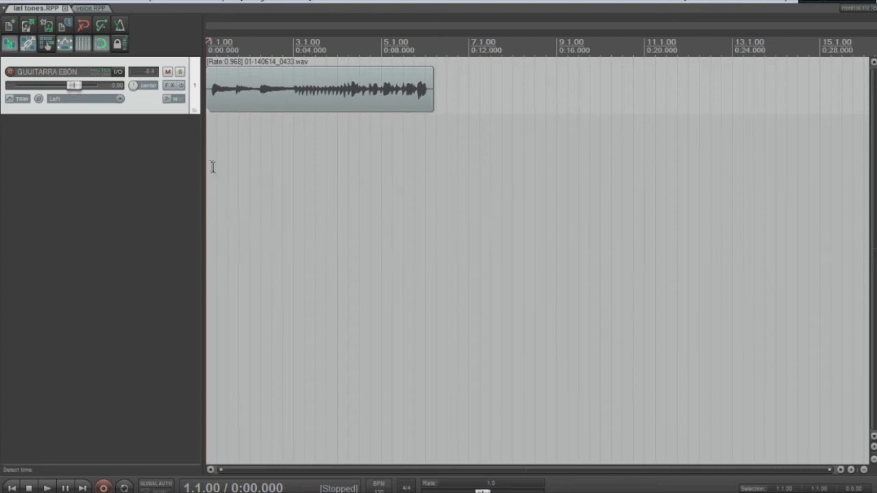
mouse_move(171, 89)
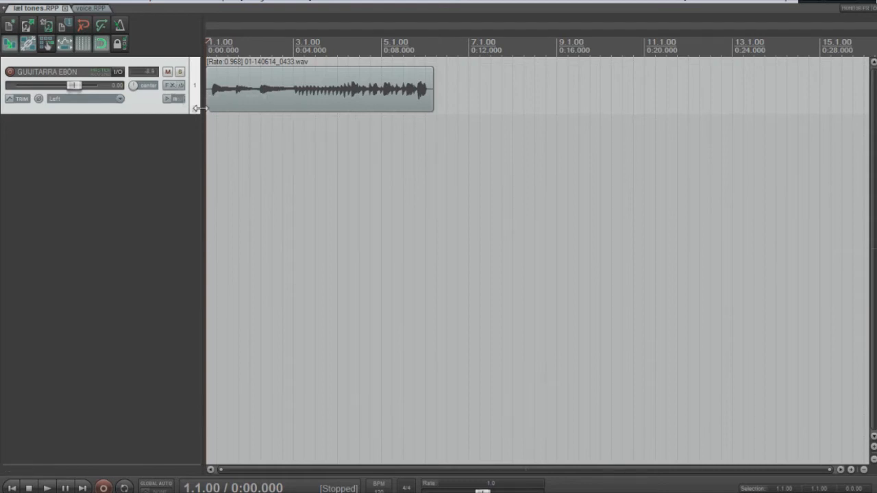
Show the FX chain window for the GUITARRA EBÓN track with the Add FX dialog
left_click(168, 85)
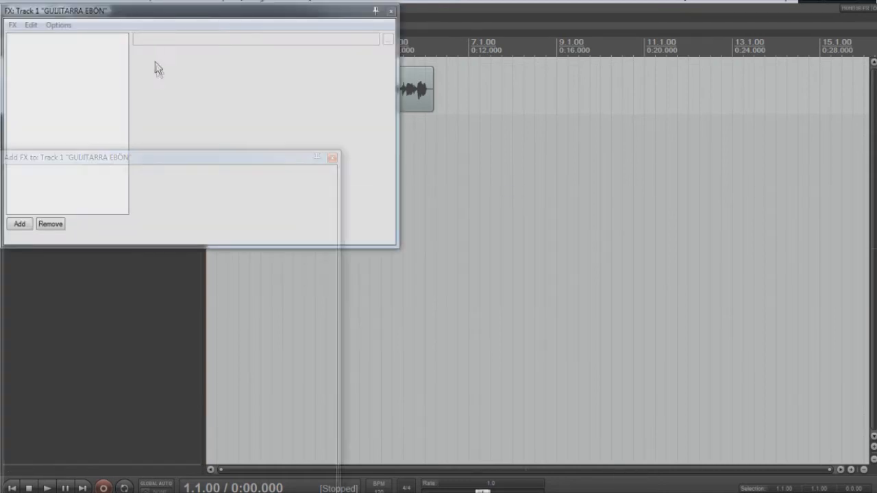
List the Virtual Amping plugin folder under My Folders in the Add FX dialog
left_click(19, 223)
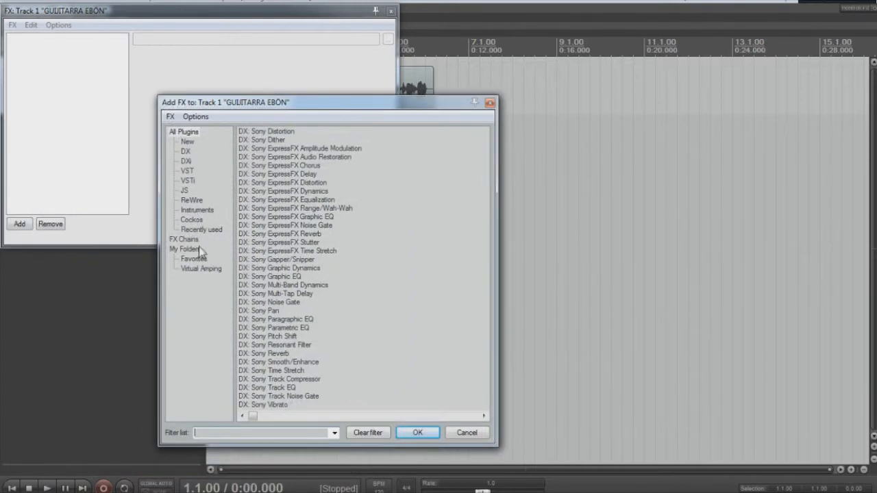
left_click(200, 267)
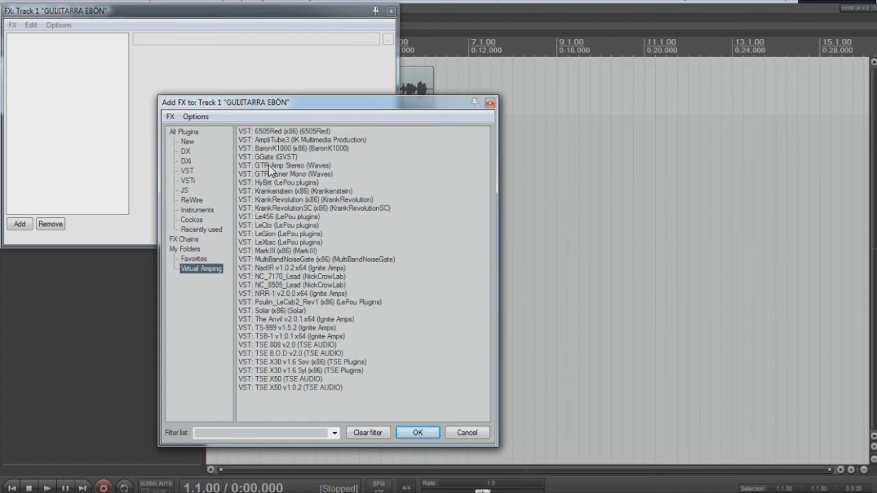
mouse_move(258, 354)
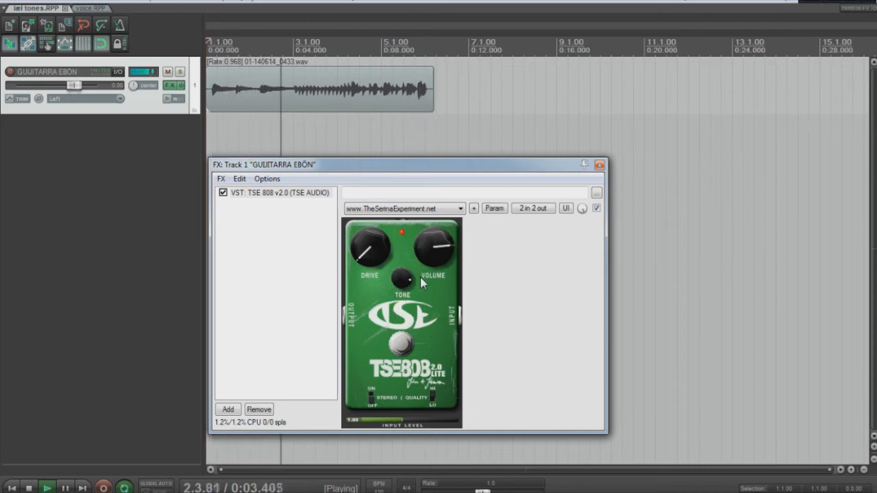
Add the TSE 808 v2.0 overdrive to the guitar track's FX chain
left_click(276, 192)
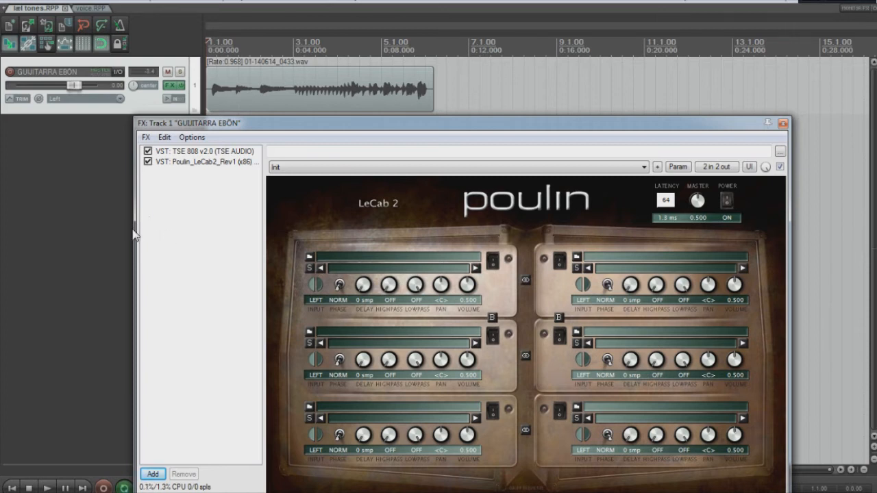
mouse_move(232, 144)
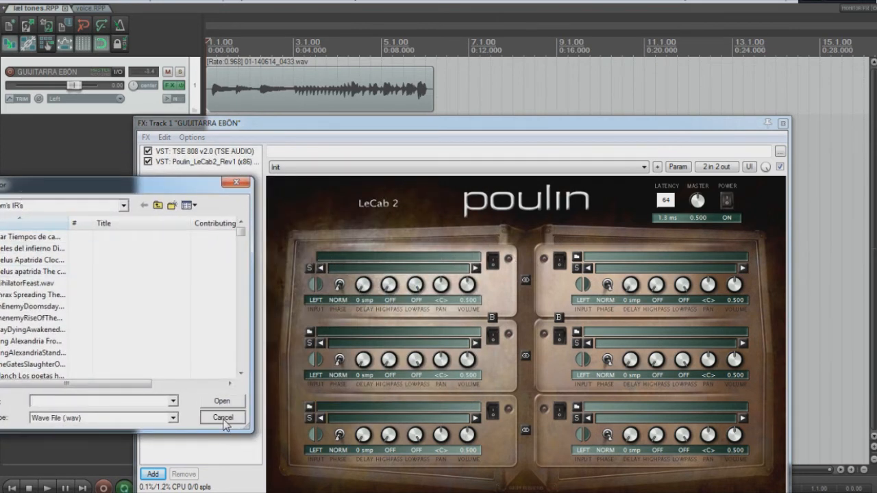
Load the Periphery and Randall Satan impulse WAVs into LeCab2 slots 1 and 2
left_click(222, 418)
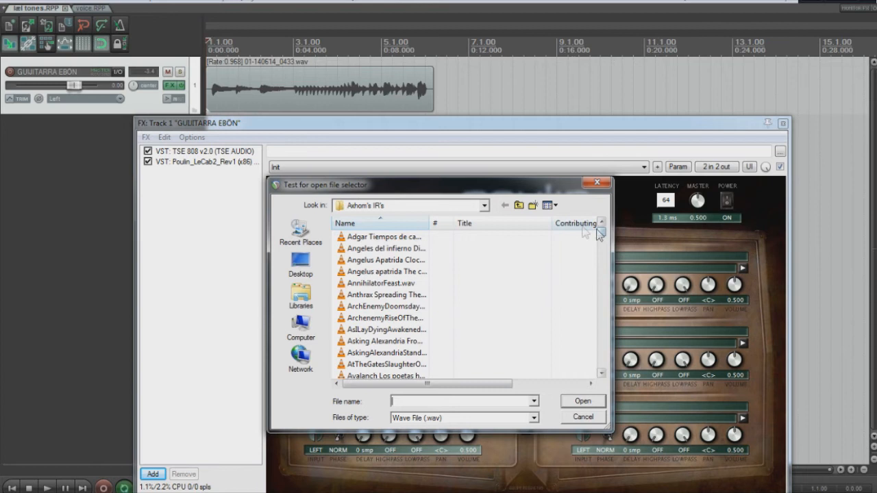
left_click(601, 239)
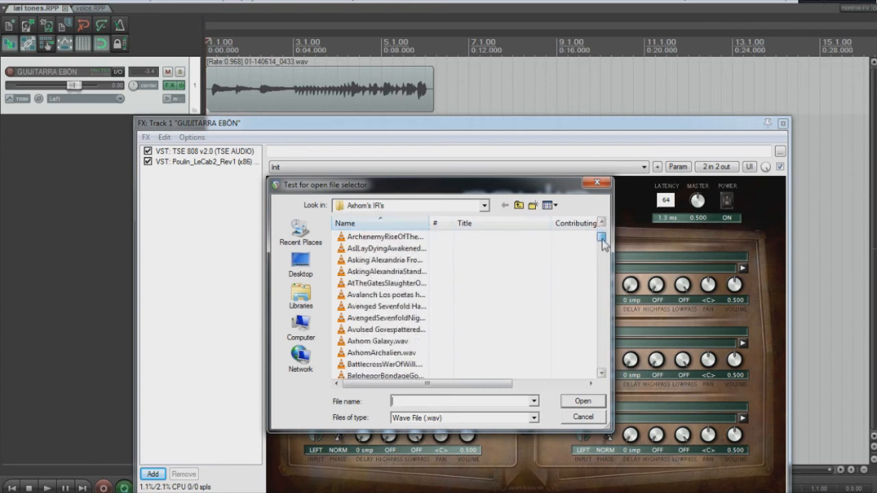
scroll("down", 3)
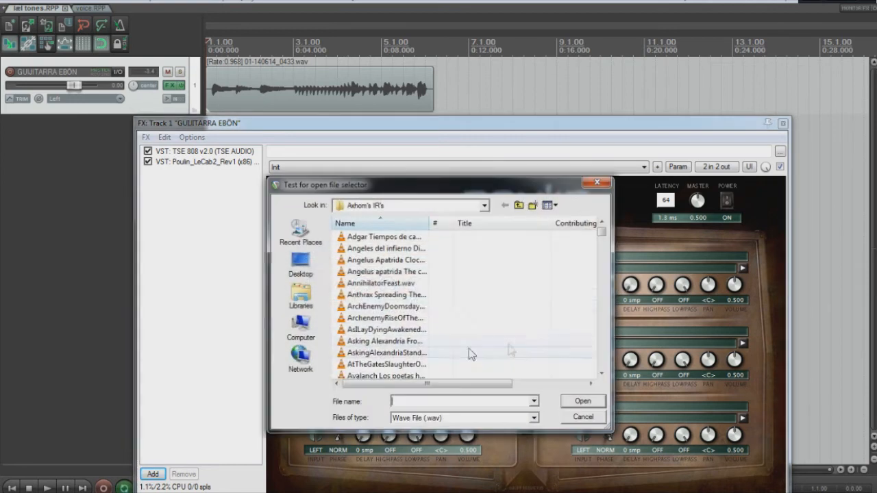
left_click_drag(600, 231, 600, 334)
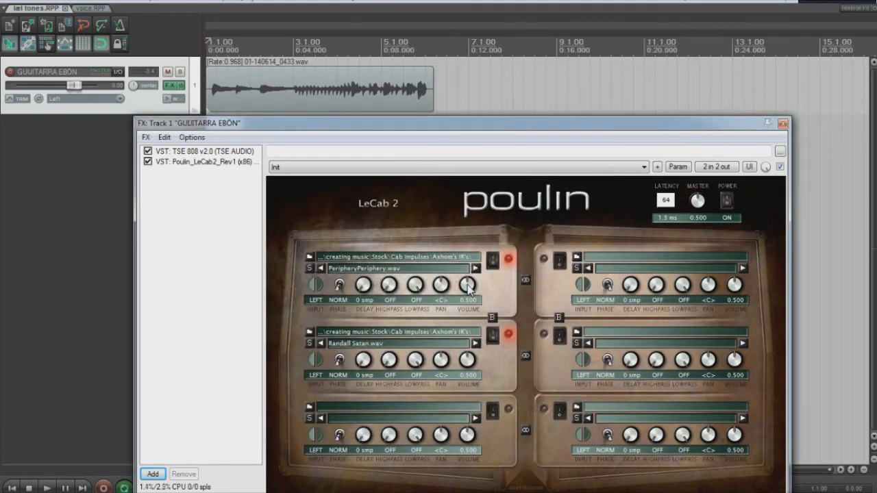
Lower LeCab2's first cab volume and master level slightly, then bring up Add FX
left_click_drag(468, 285, 468, 294)
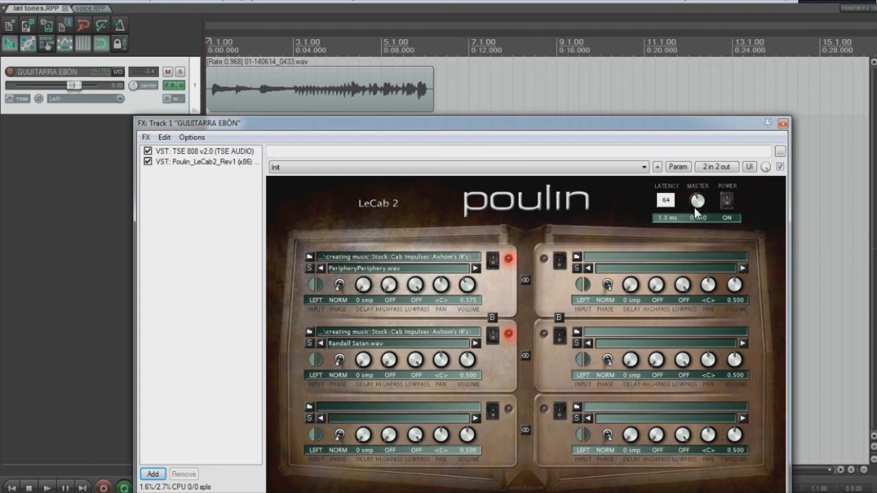
left_click_drag(696, 200, 696, 206)
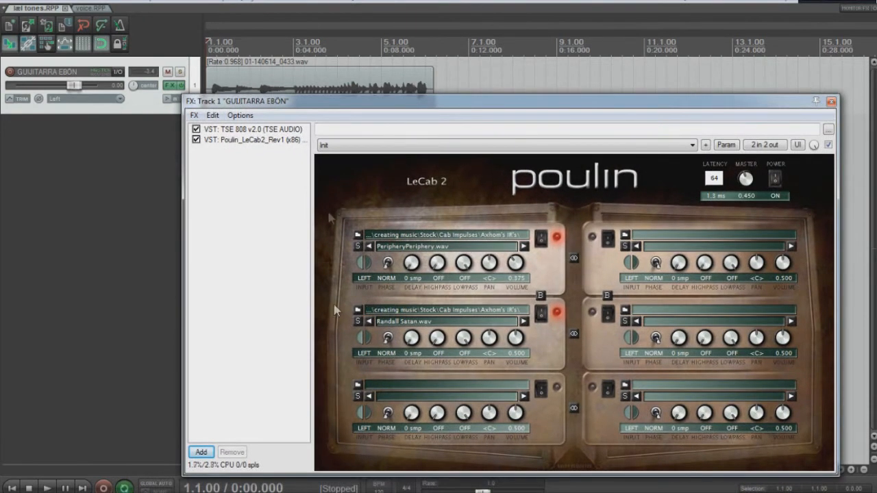
mouse_move(500, 340)
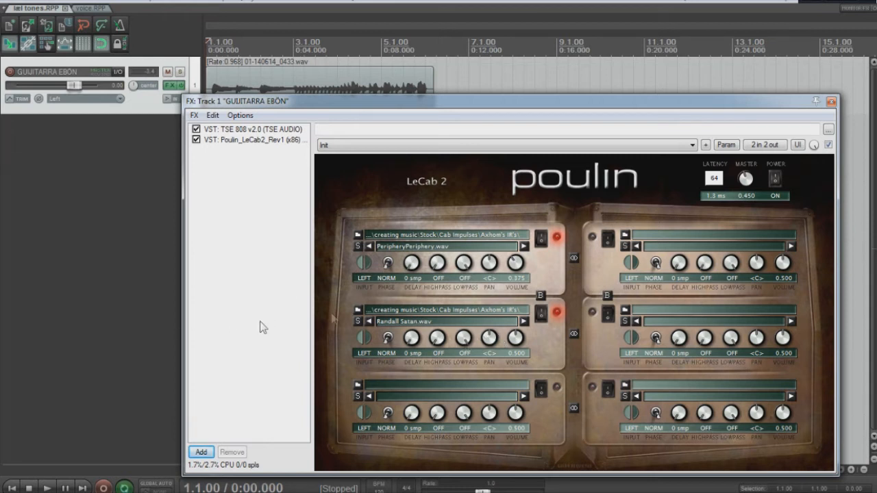
mouse_move(247, 353)
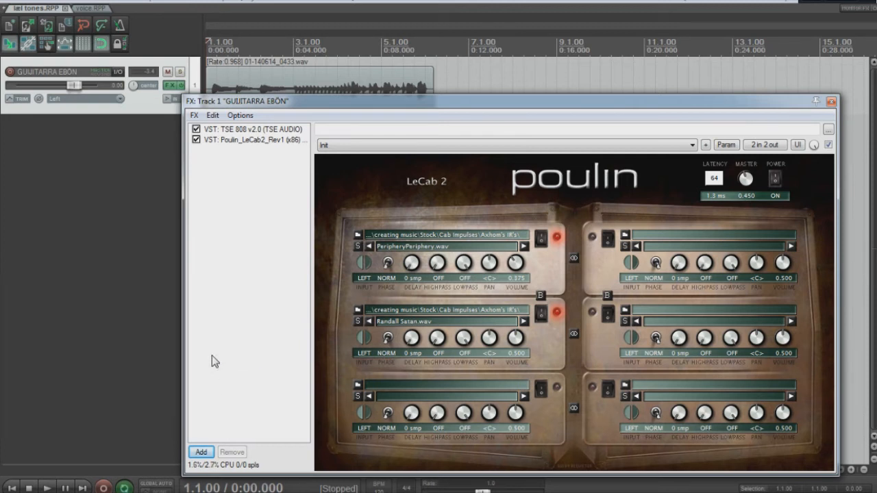
mouse_move(221, 428)
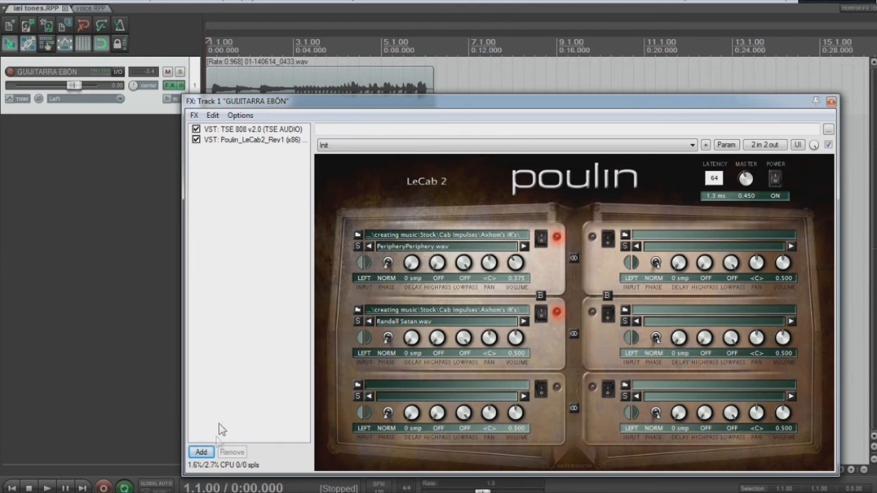
left_click(200, 452)
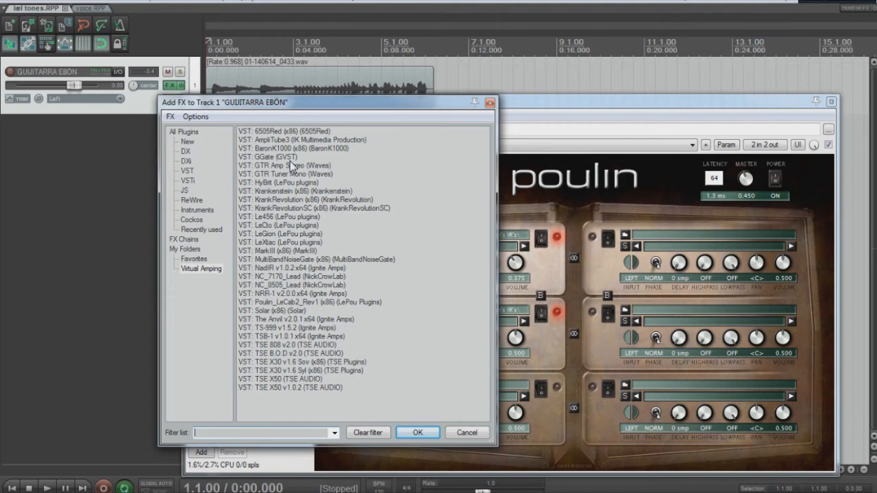
left_click(417, 433)
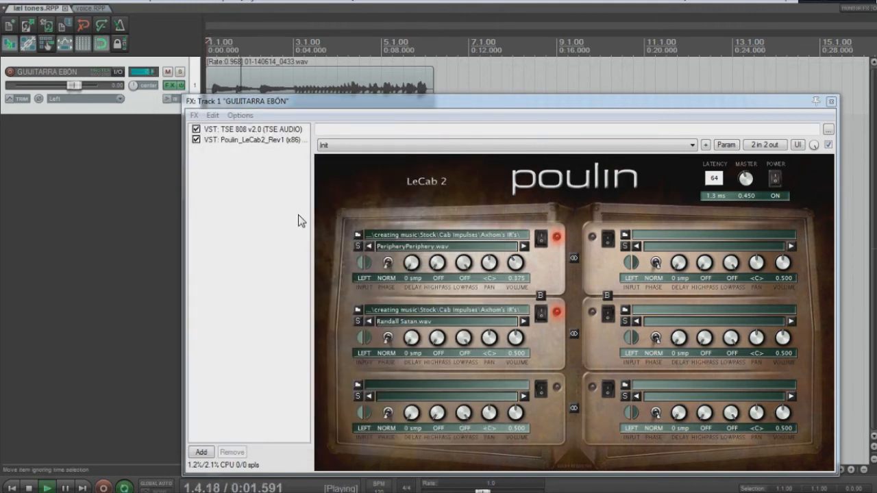
left_click(196, 140)
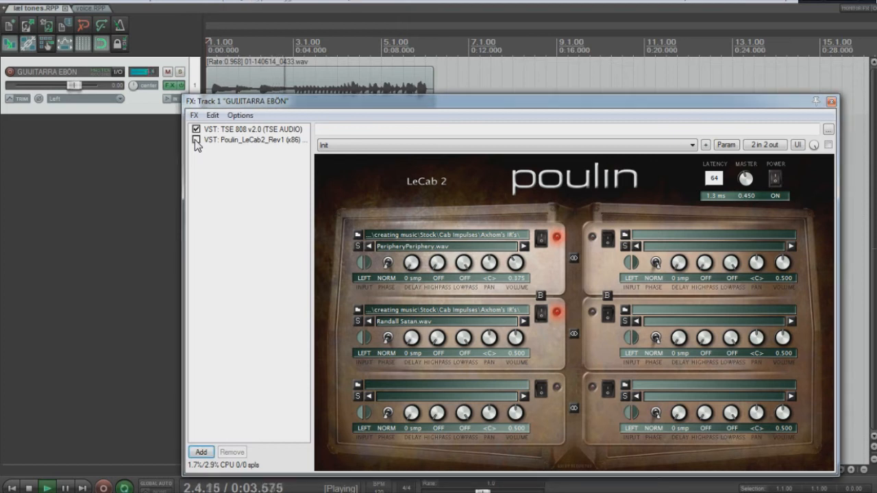
left_click(193, 141)
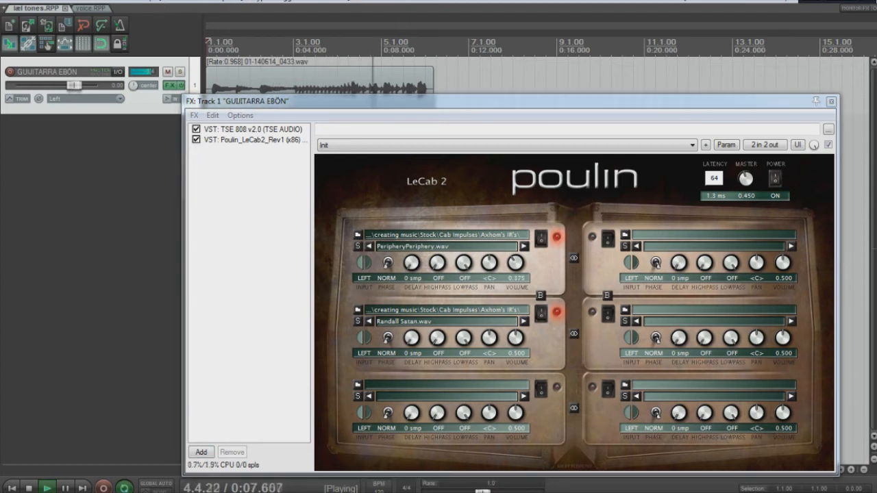
left_click(28, 485)
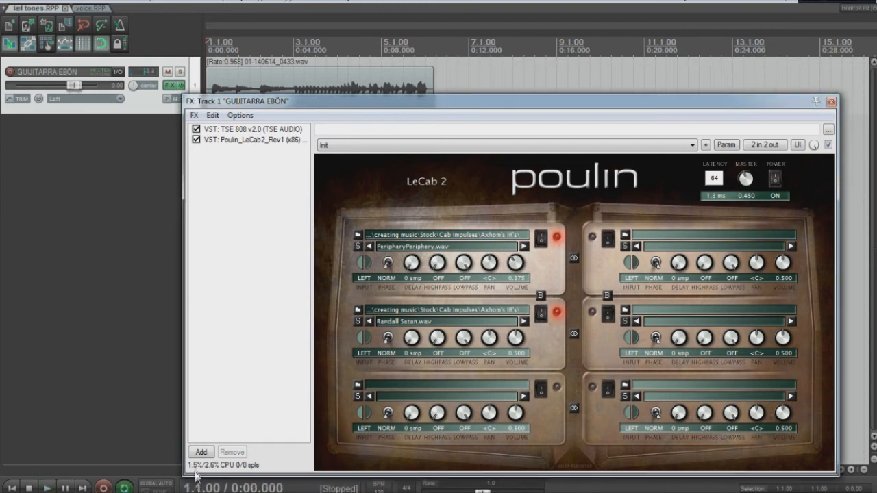
left_click(201, 452)
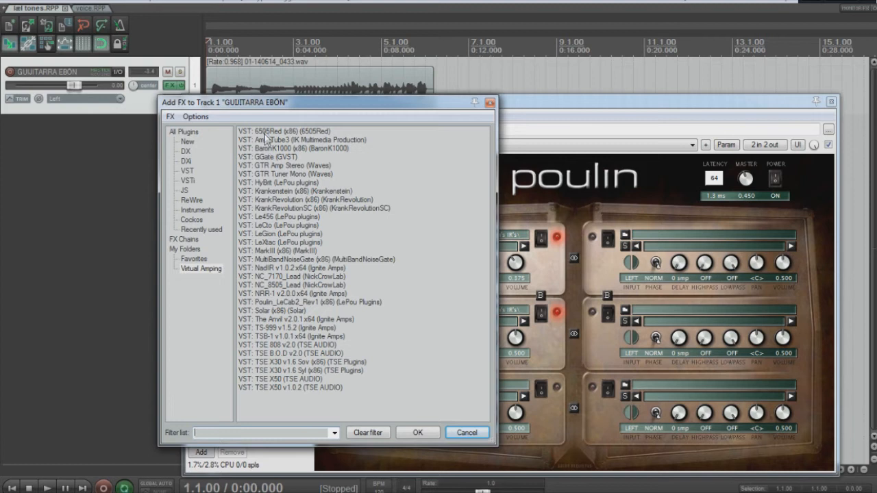
Insert VST: 6505Red into the chain between TSE 808 and LeCab2
left_click(284, 132)
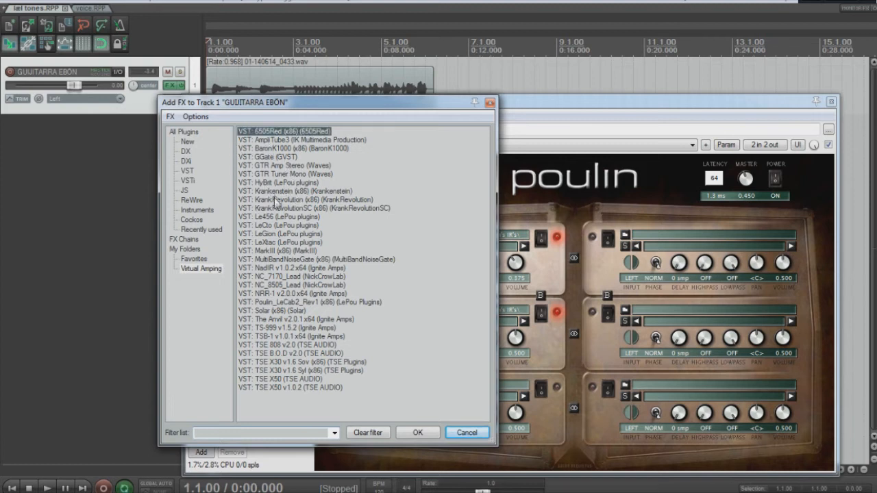
left_click(416, 433)
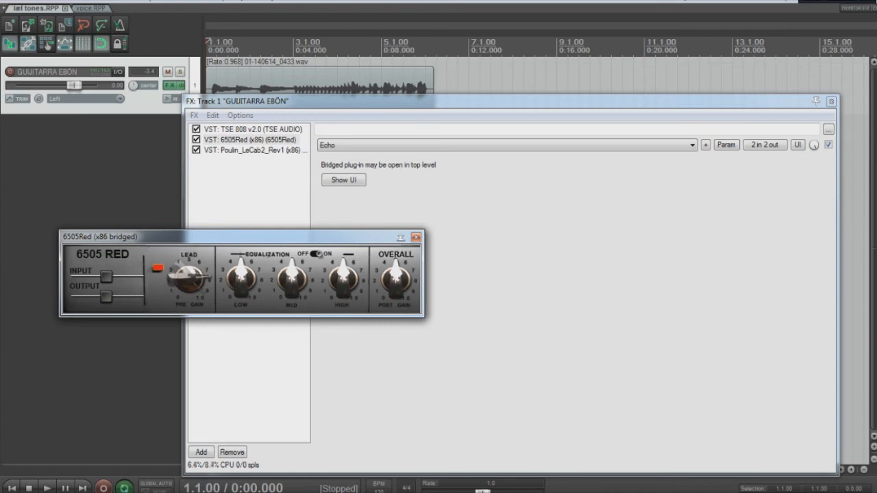
Move the 6505Red bridged amp window aside to reveal the three-plugin chain
left_click_drag(186, 277, 192, 263)
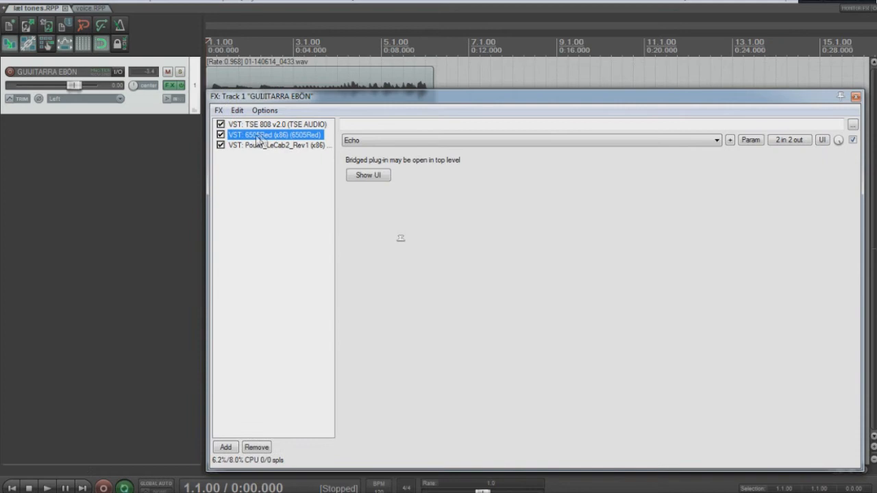
mouse_move(250, 137)
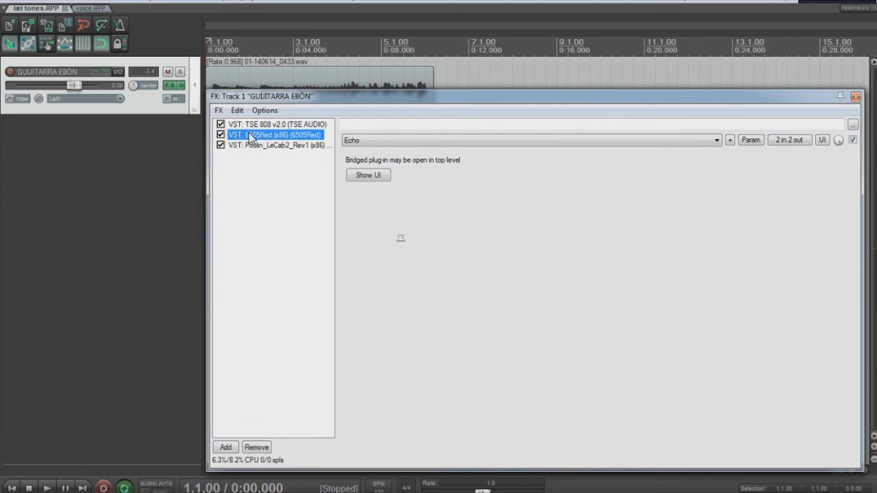
mouse_move(290, 159)
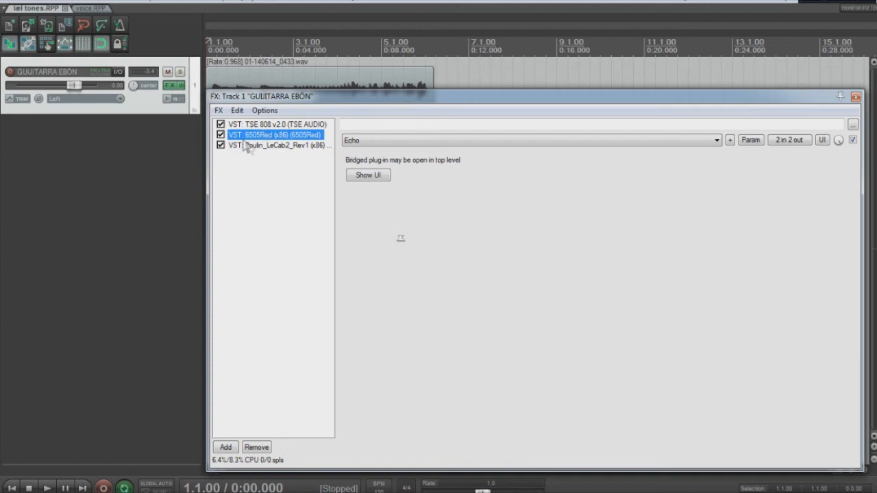
Review LeCab2, TSE 808 and 6505Red in the chain, then close the FX window
left_click(263, 146)
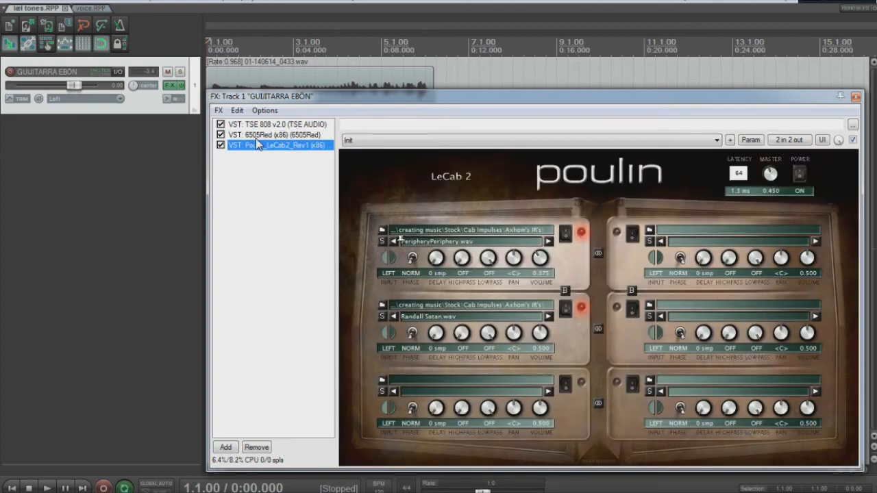
left_click(274, 134)
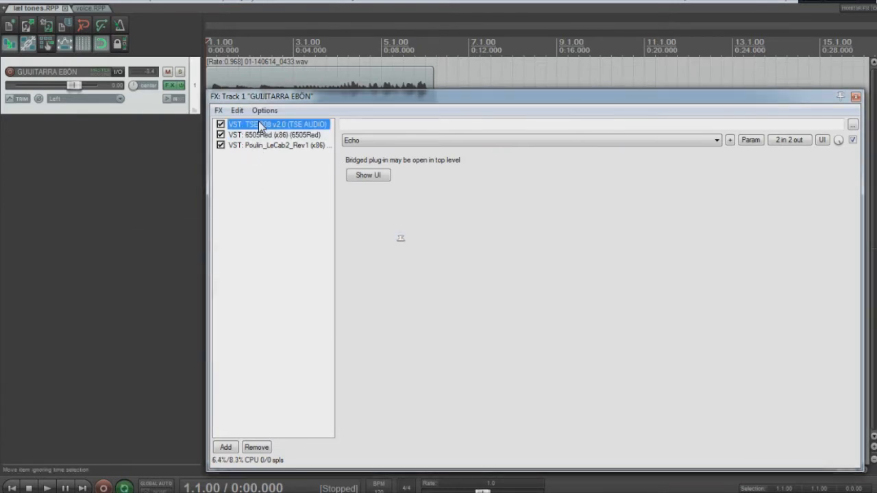
left_click(277, 145)
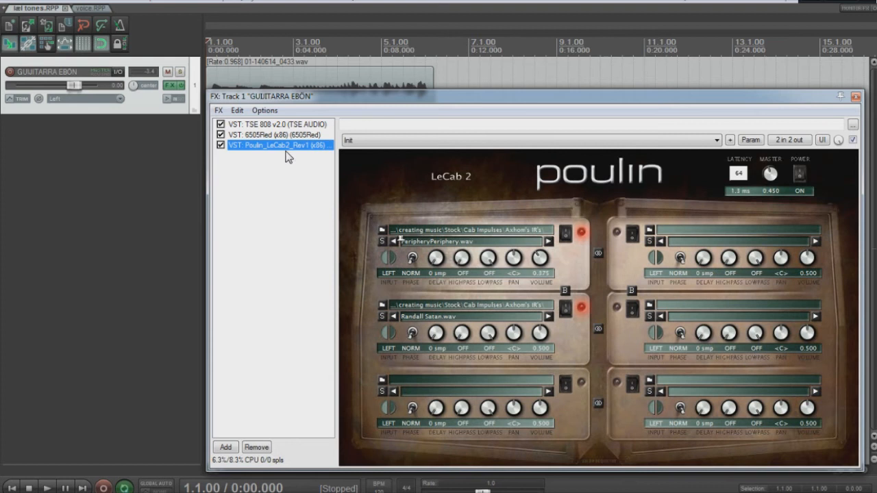
left_click(278, 134)
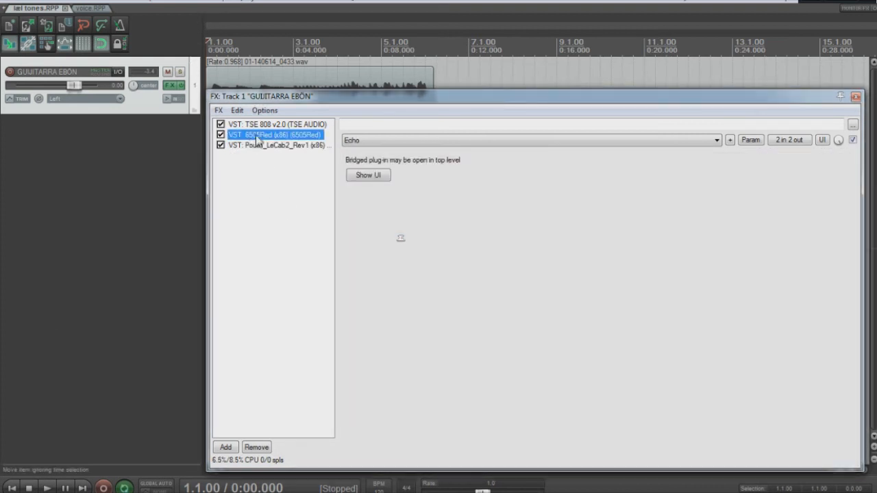
left_click(367, 175)
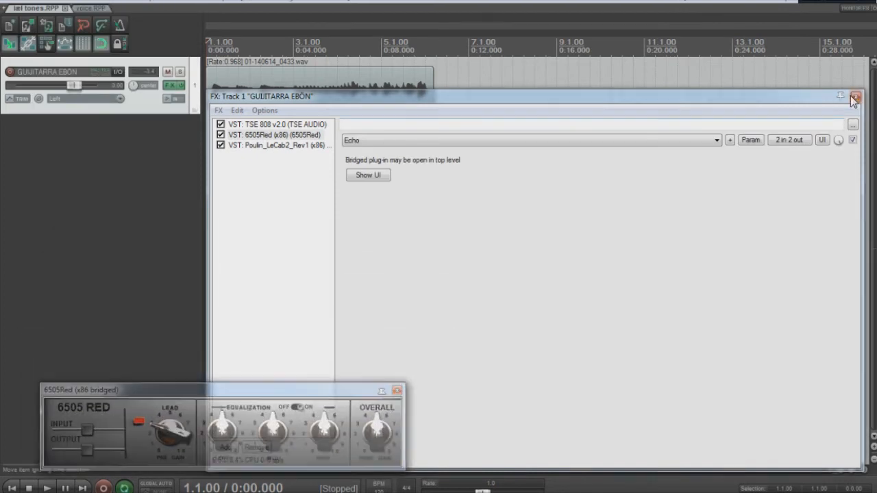
left_click(855, 95)
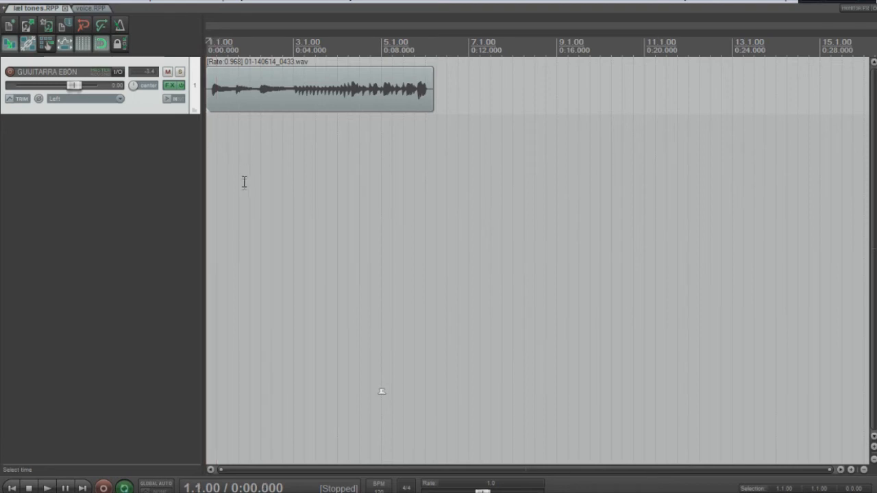
mouse_move(222, 160)
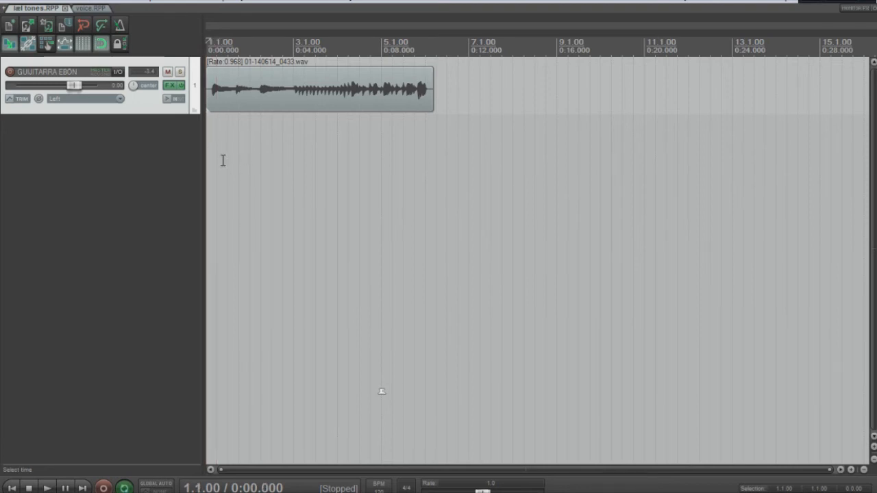
Start playback and reopen the guitar track's FX chain, hiding the 6505Red panel
left_click(47, 486)
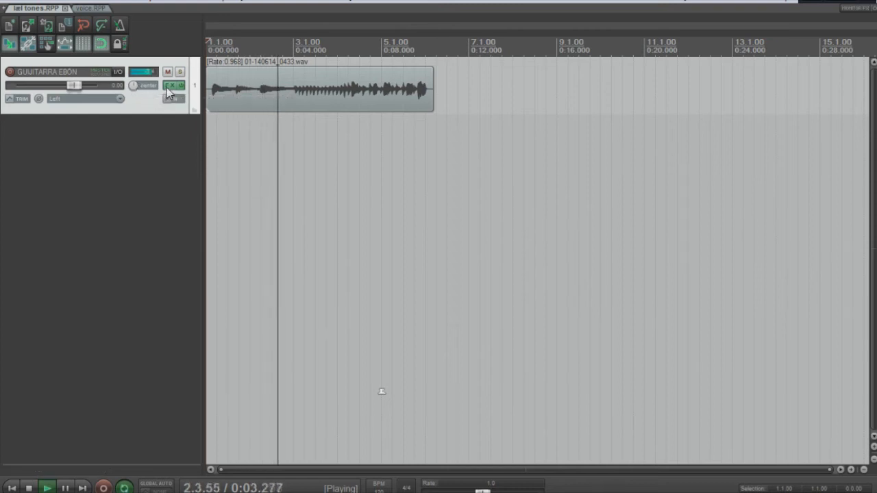
left_click(170, 86)
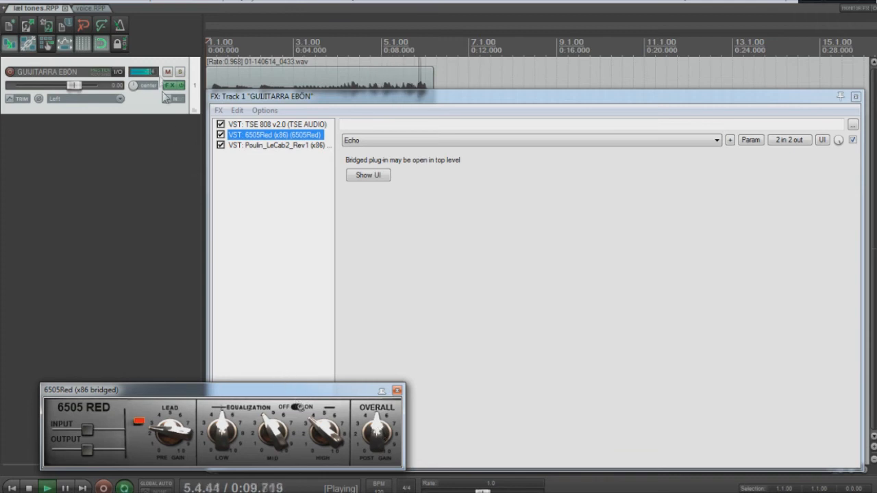
left_click(396, 389)
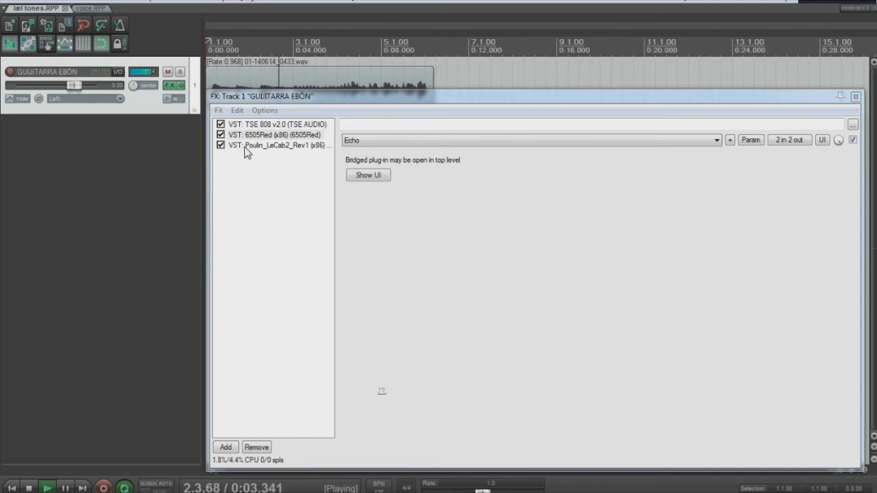
Bring up the Add FX browser from the chain listing TSE 808, 6505Red and LeCab2
left_click(274, 134)
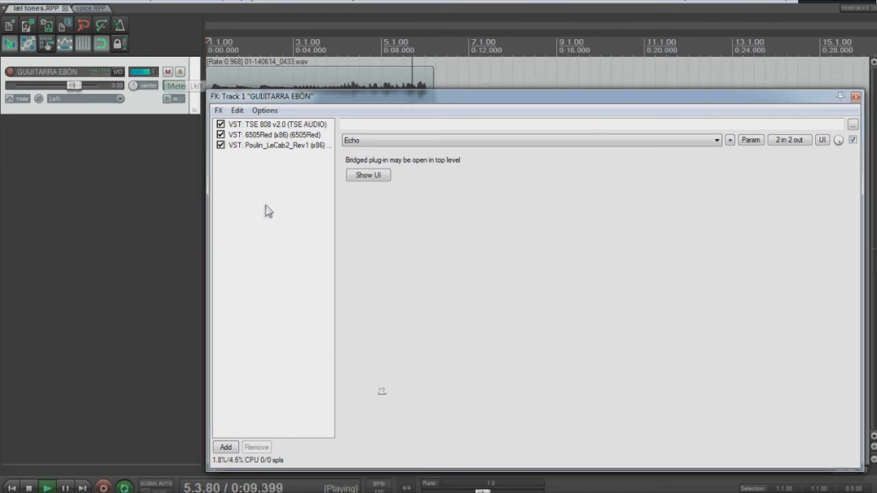
left_click(225, 447)
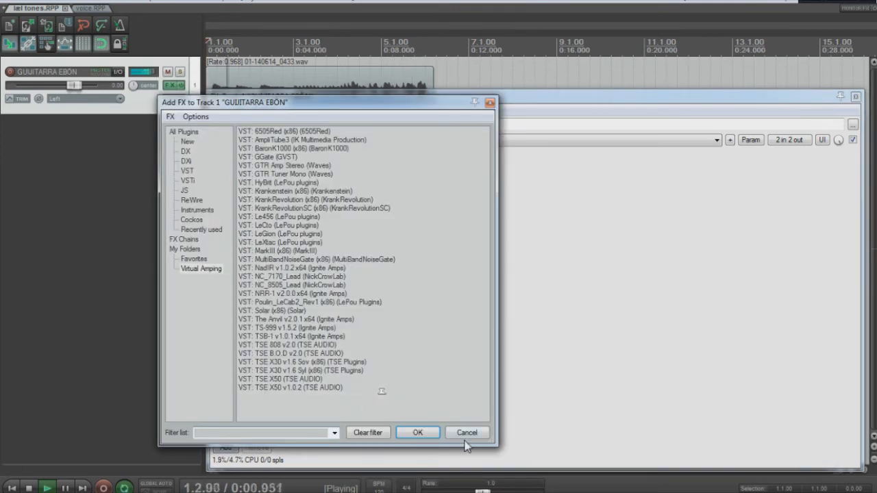
Add VST: Q4 Stereo (Waves Q10) as the fourth effect after LeCab2
left_click(416, 433)
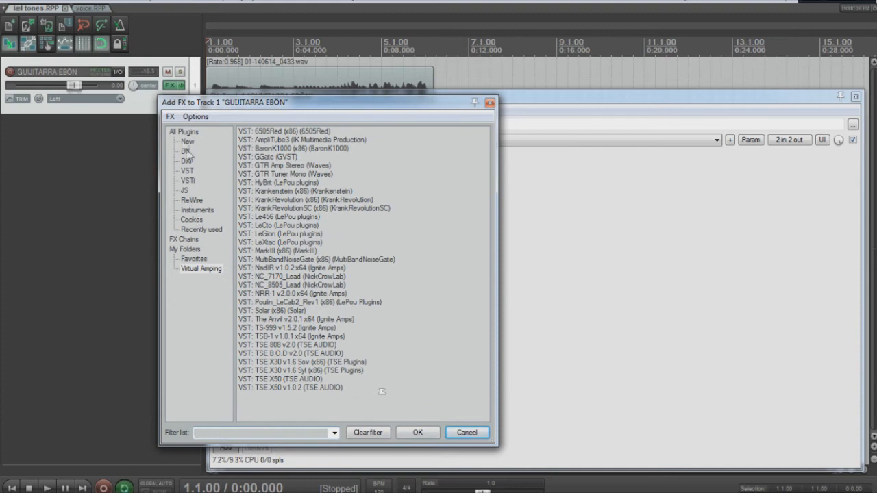
left_click(185, 150)
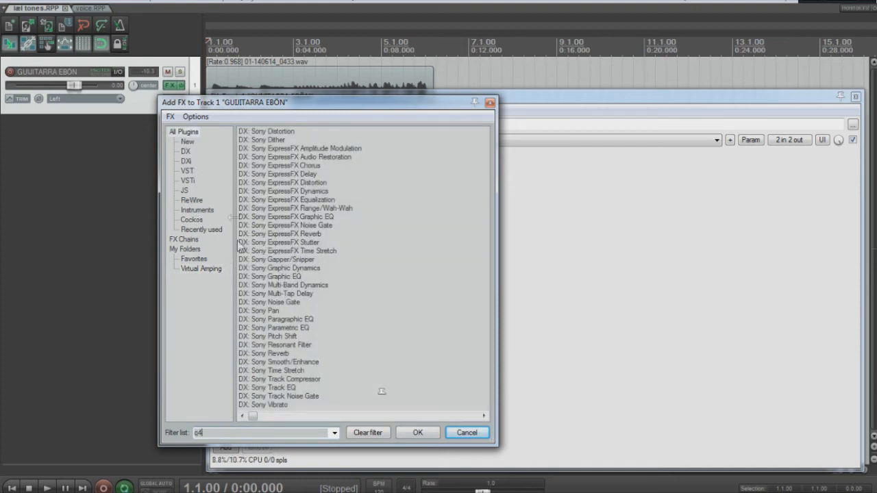
left_click(417, 433)
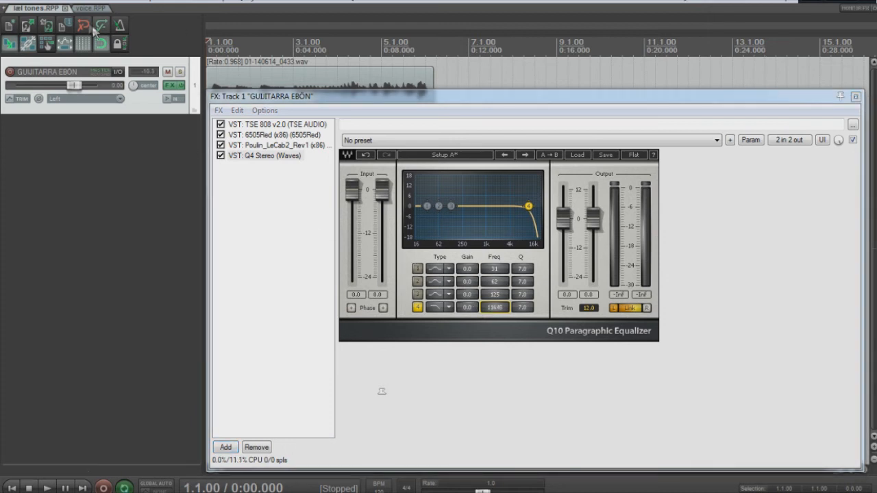
mouse_move(104, 192)
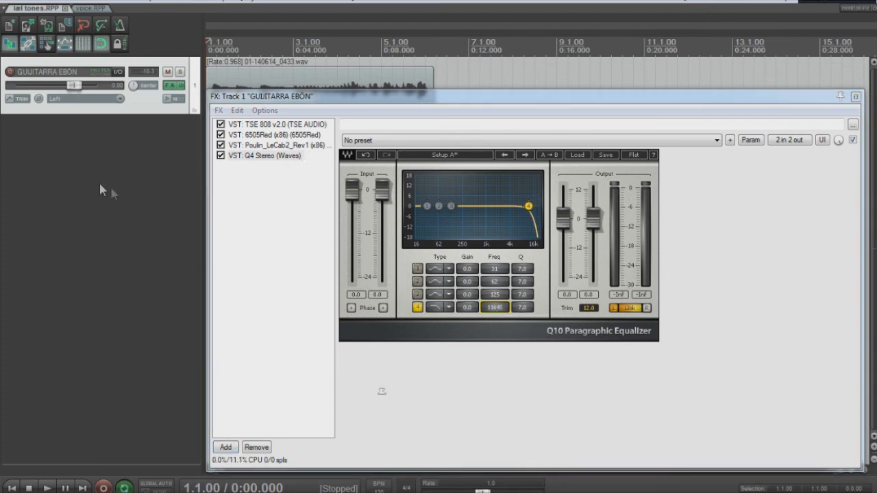
While auditioning, set the Q10 high cut around 4k and add a low cut at the bottom end
left_click(47, 485)
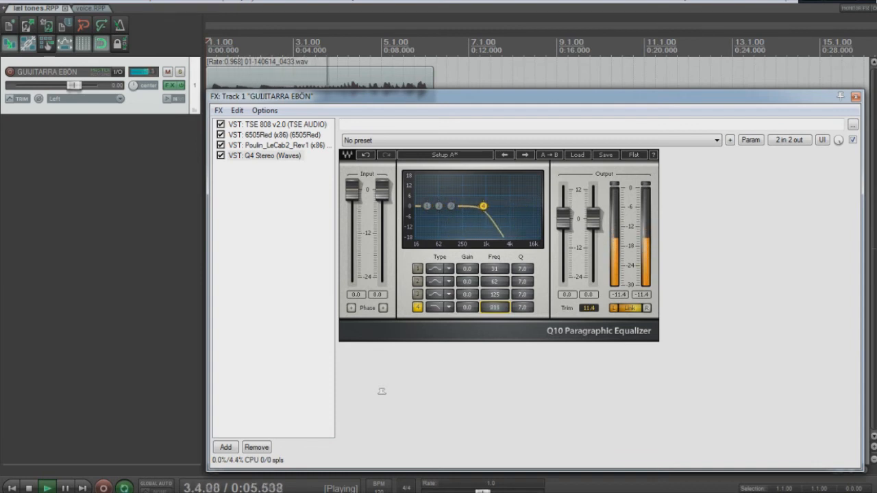
left_click_drag(483, 205, 537, 205)
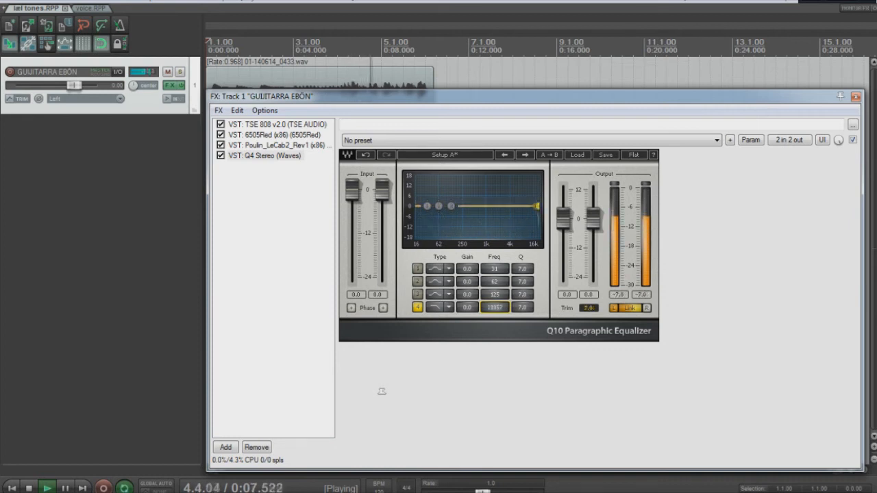
left_click_drag(537, 206, 517, 205)
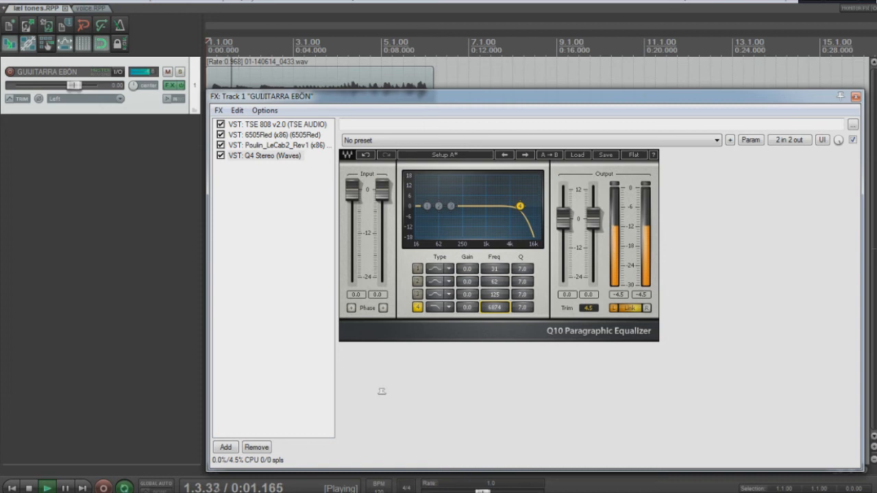
left_click_drag(521, 205, 525, 206)
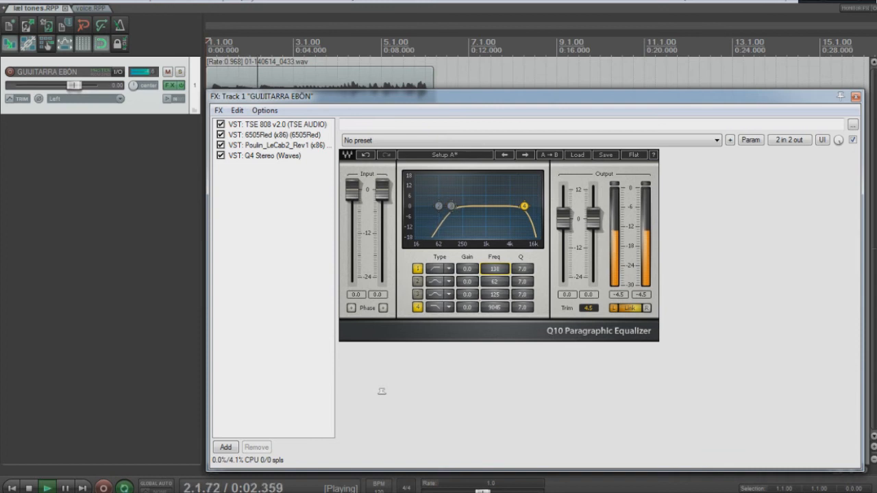
Refine the Q10 low- and high-cut points, then select 6505Red to show its controls
left_click_drag(450, 206, 457, 205)
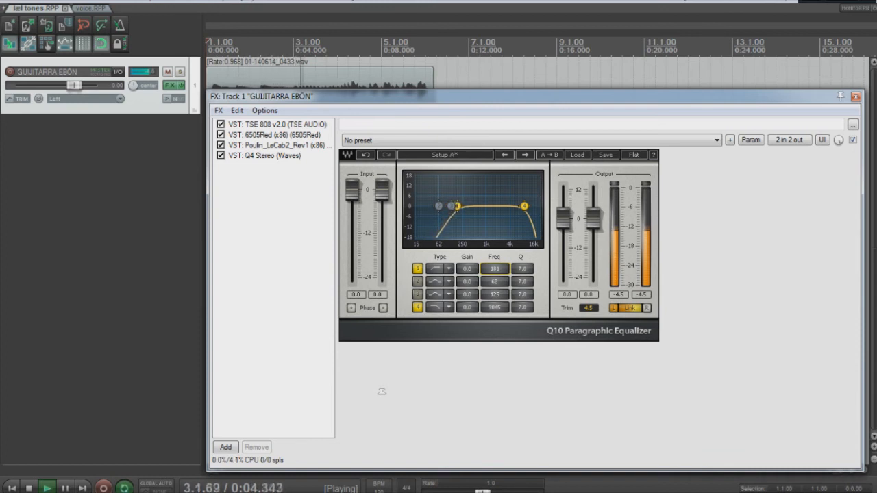
left_click_drag(455, 205, 449, 206)
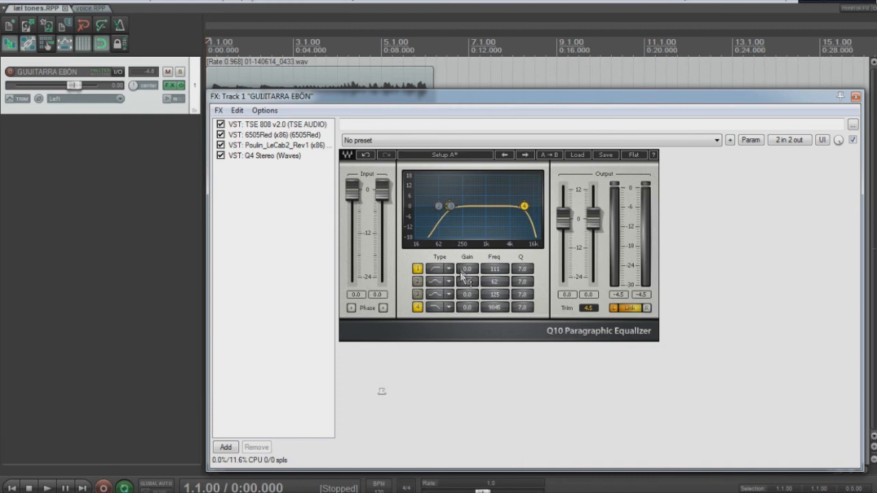
left_click(274, 134)
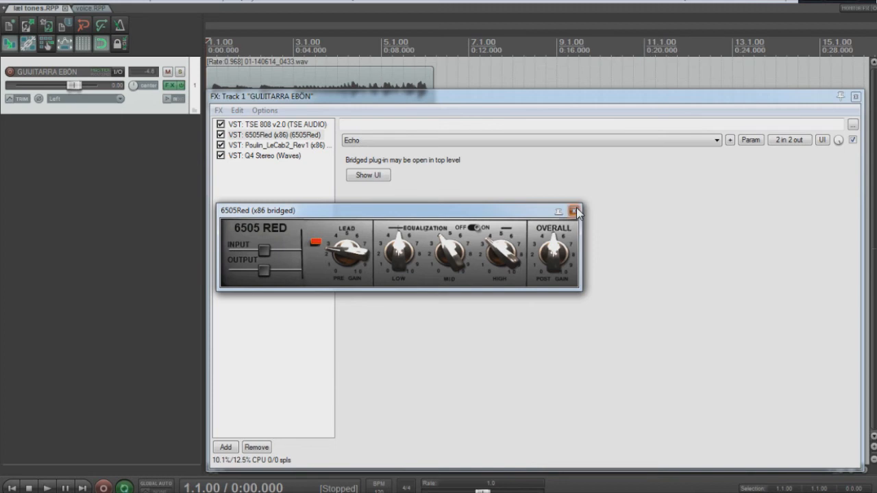
Close the 6505Red window and run another playback pass with the amp selected
left_click(575, 213)
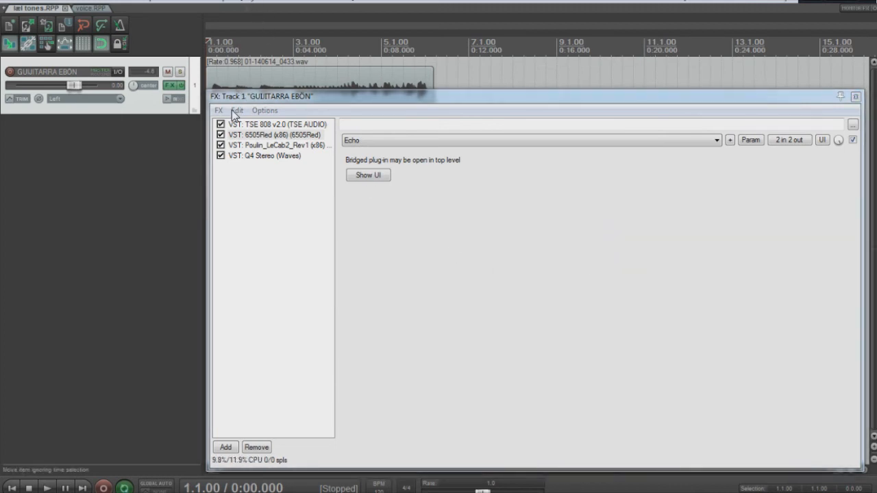
left_click(46, 484)
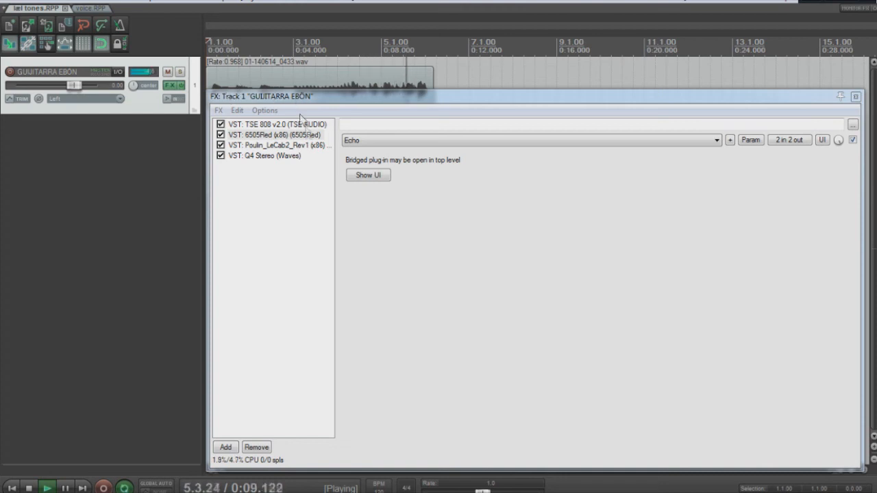
left_click(274, 134)
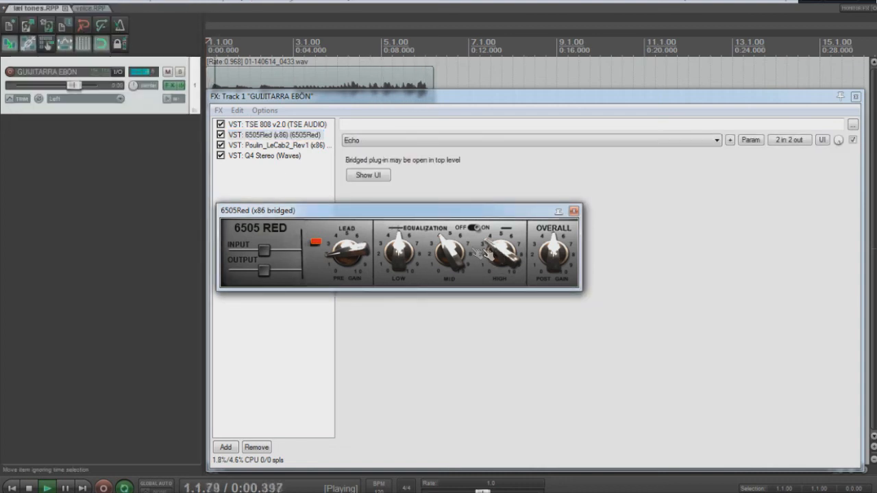
Review the Q4 Stereo EQ, then close the amp window and the FX chain
left_click(261, 156)
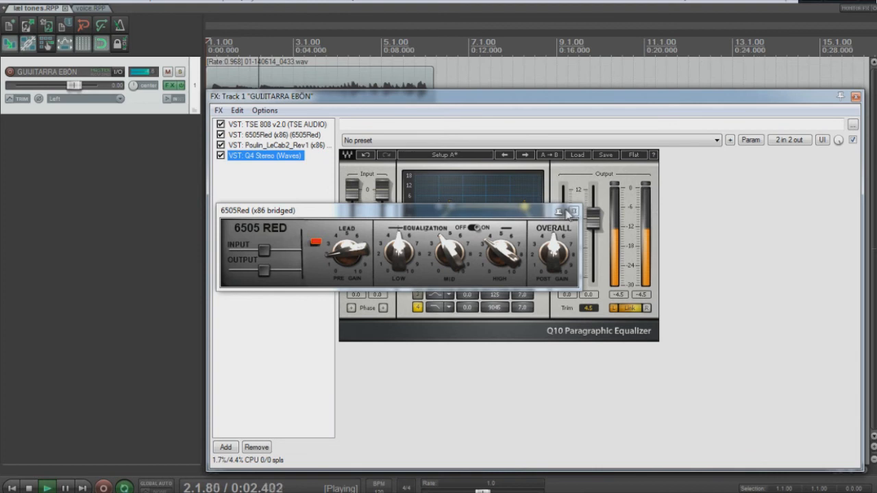
left_click(578, 211)
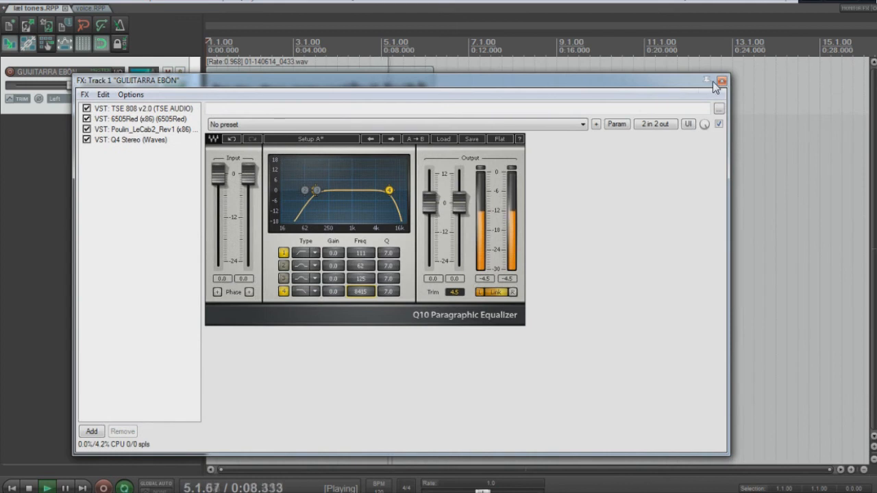
left_click(723, 80)
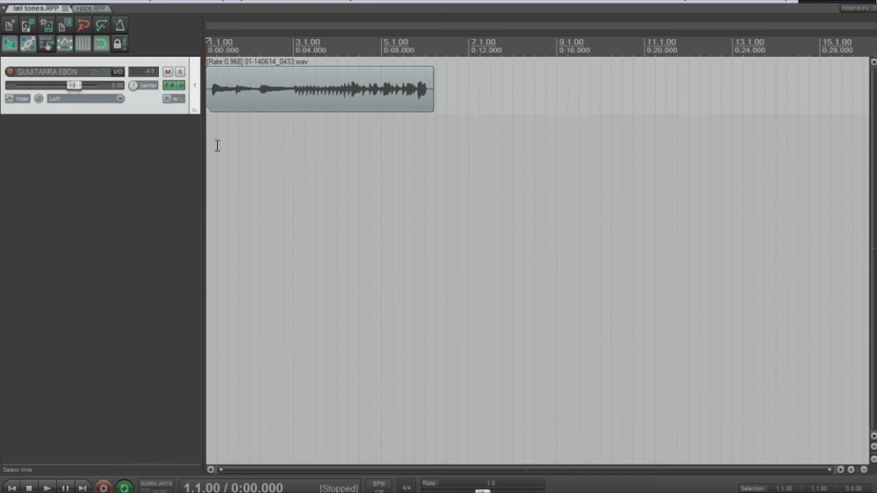
mouse_move(179, 156)
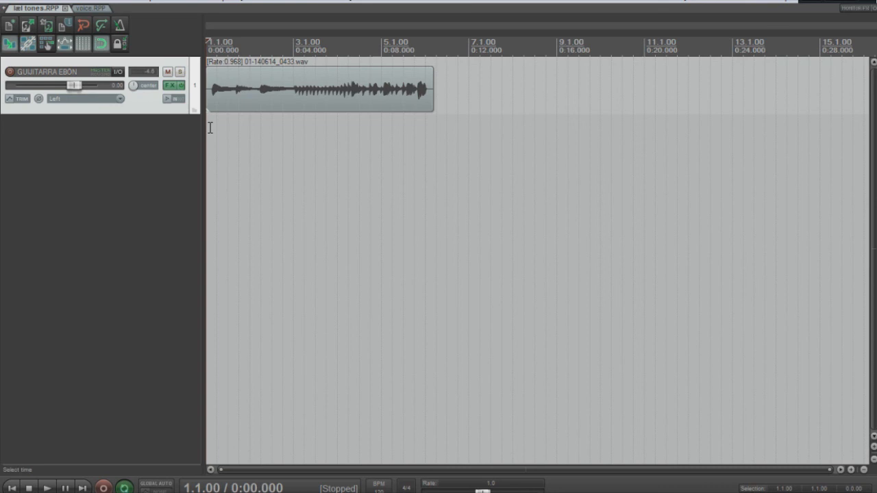
mouse_move(192, 139)
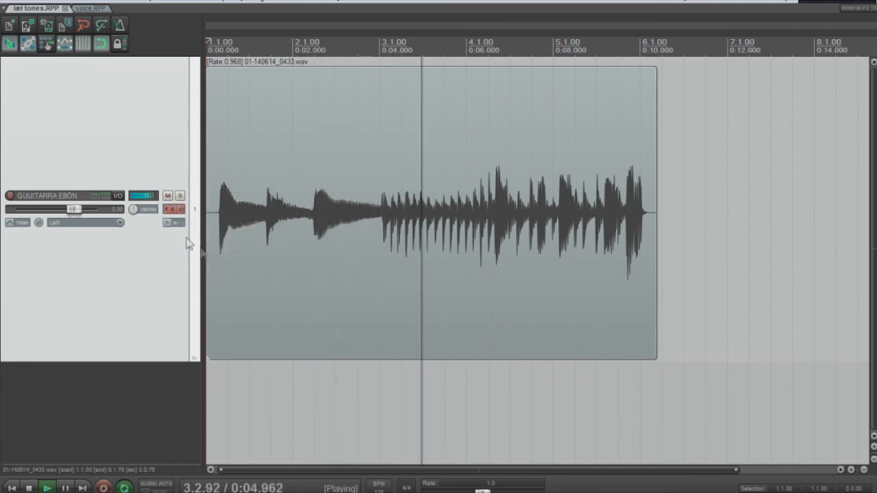
mouse_move(199, 269)
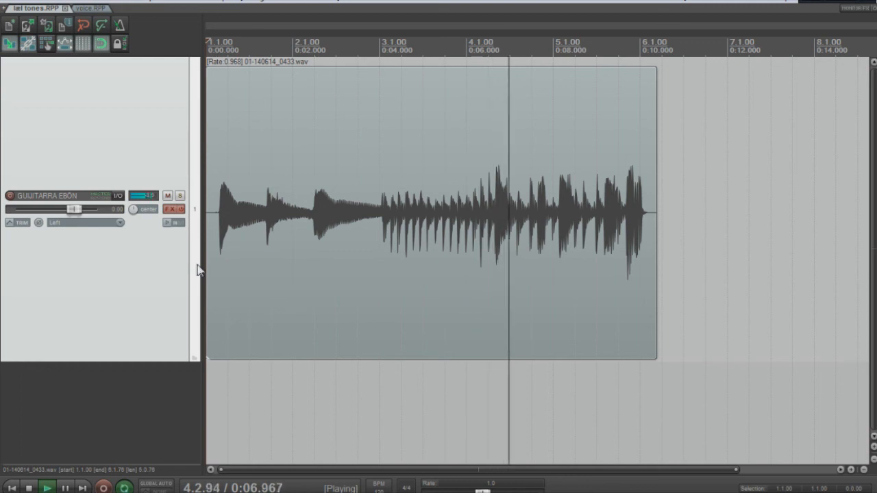
mouse_move(176, 222)
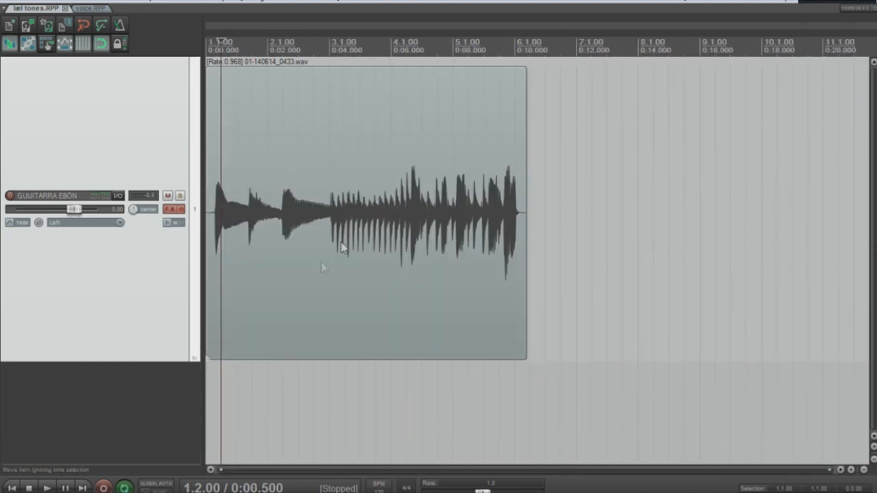
left_click(47, 487)
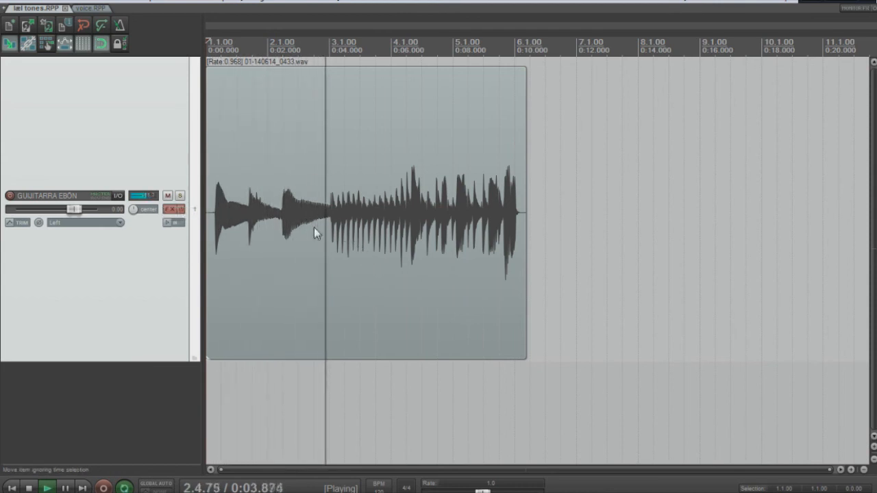
mouse_move(478, 216)
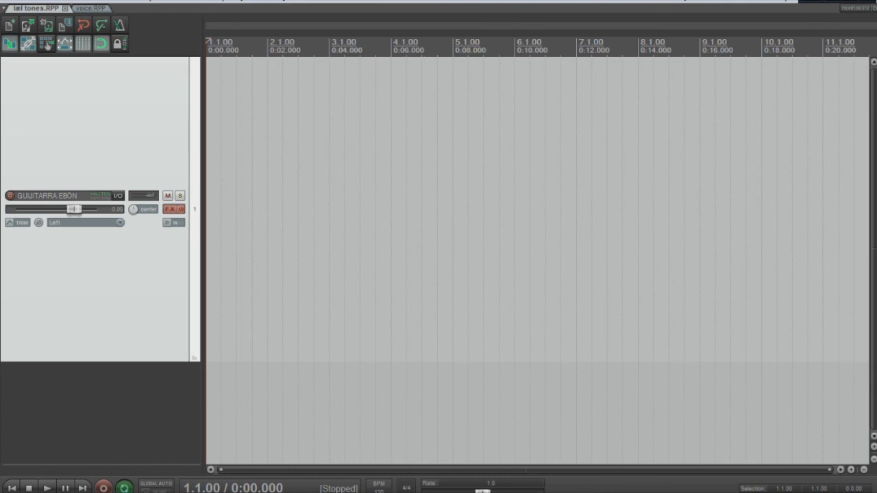
mouse_move(163, 288)
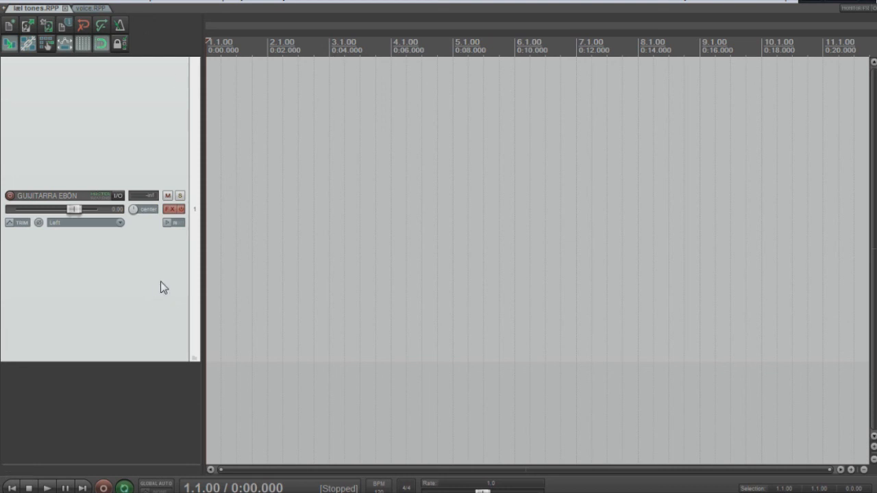